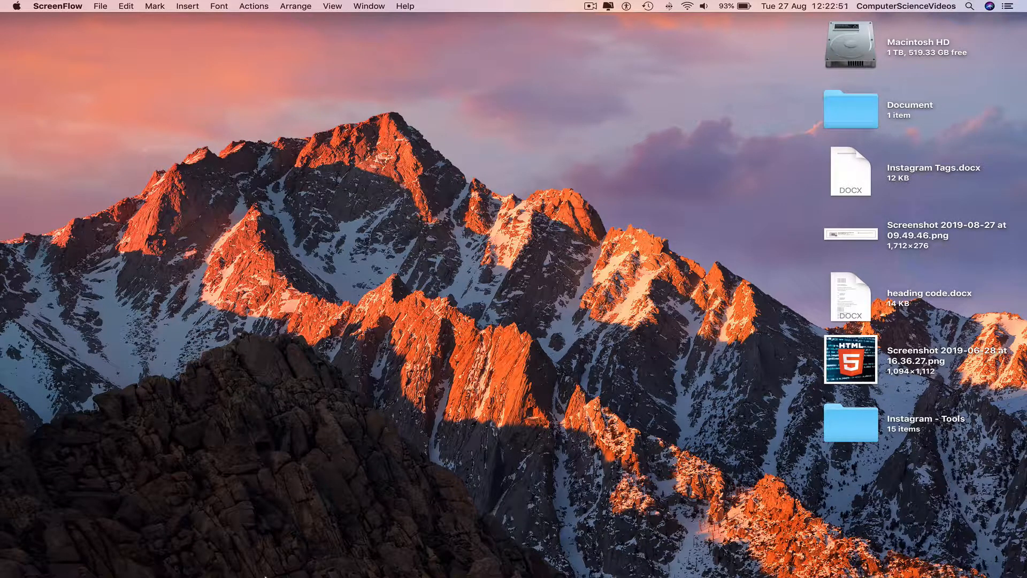
- Search Launchpad for 'ter' and launch Terminal
click(85, 557)
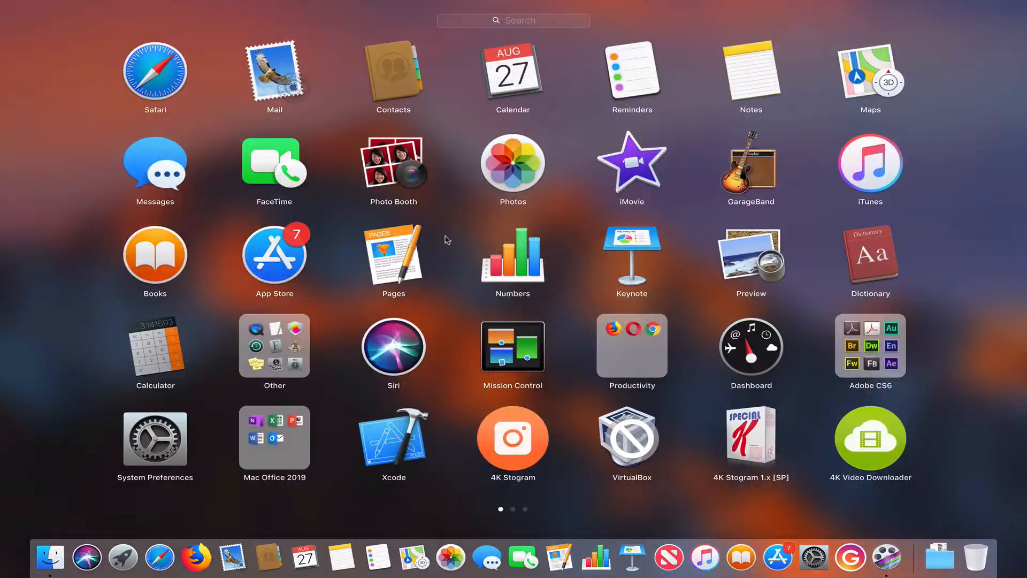
text(ter)
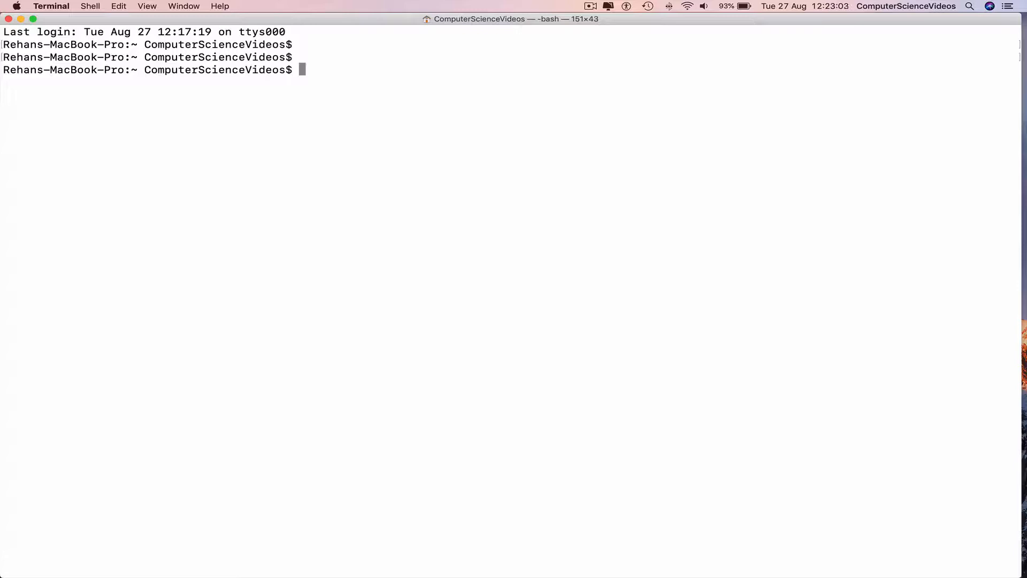
- Run 'cd Desktop/Document/; ls -l' to show Archive.zip in the folder listing
text(cd Desktop/)
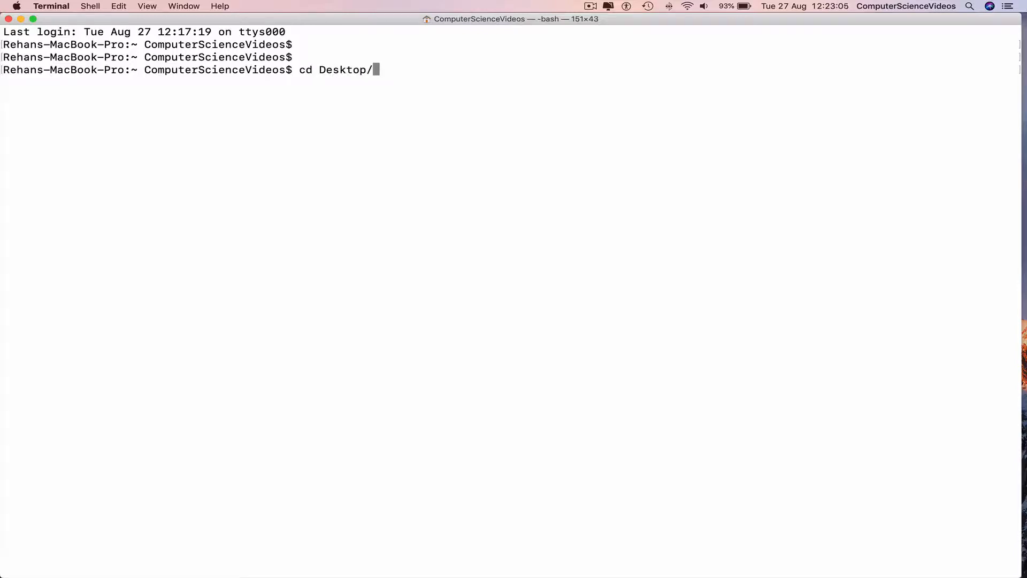
text(Document/)
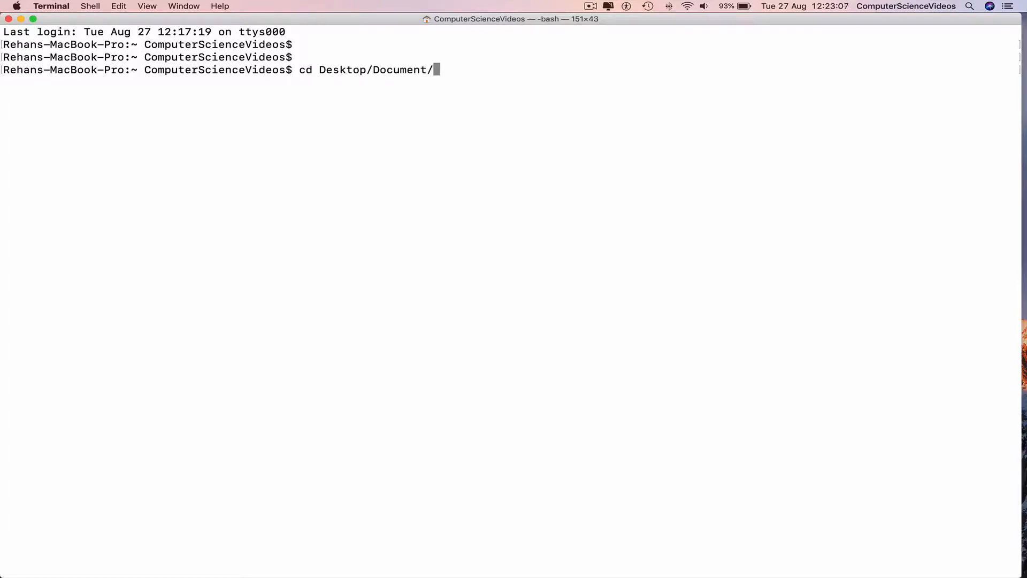
text(;)
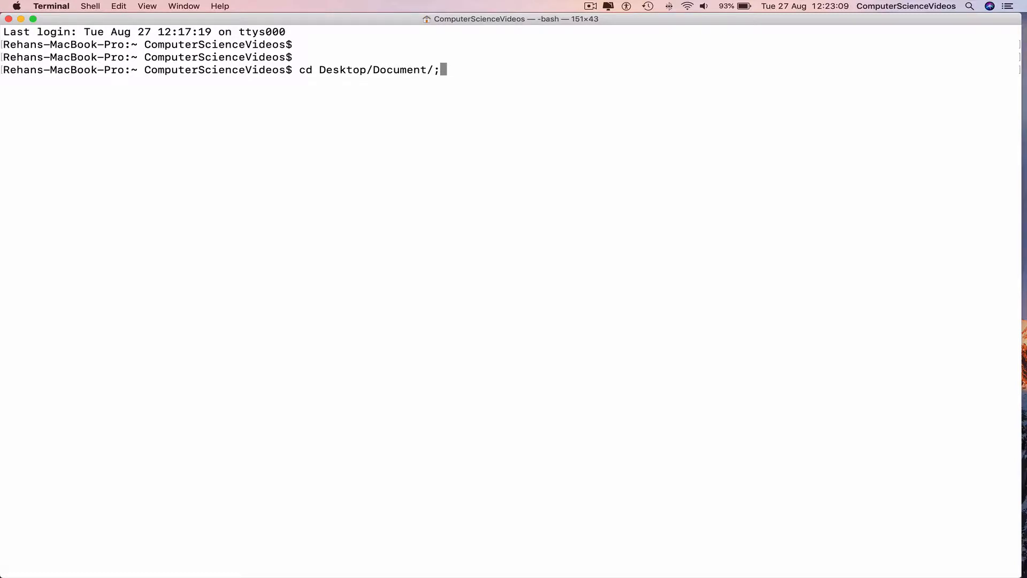
key(Return)
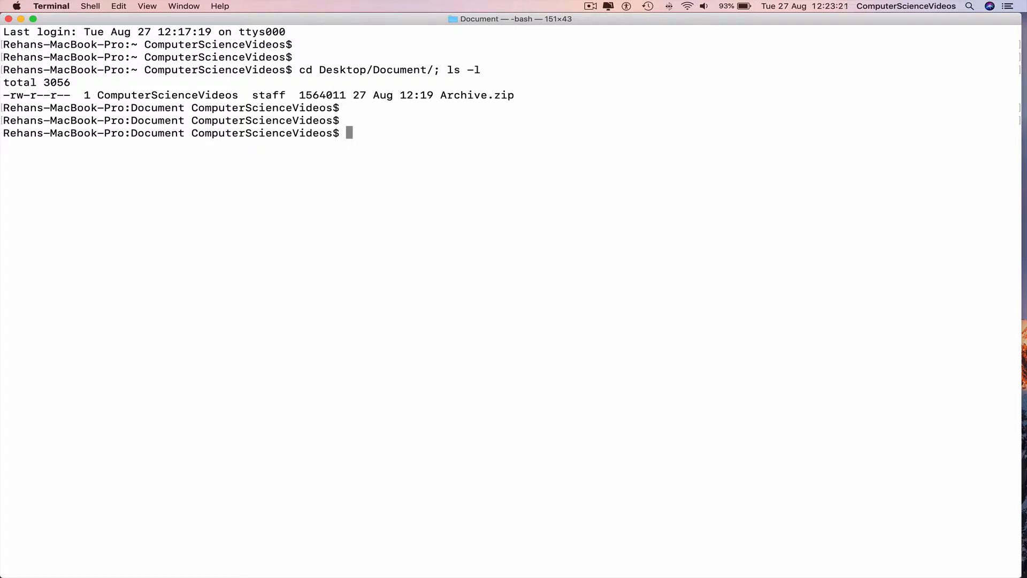
- Run "unzip 'Archive.zip'" so the Document folder holds 6 items
text(unzip)
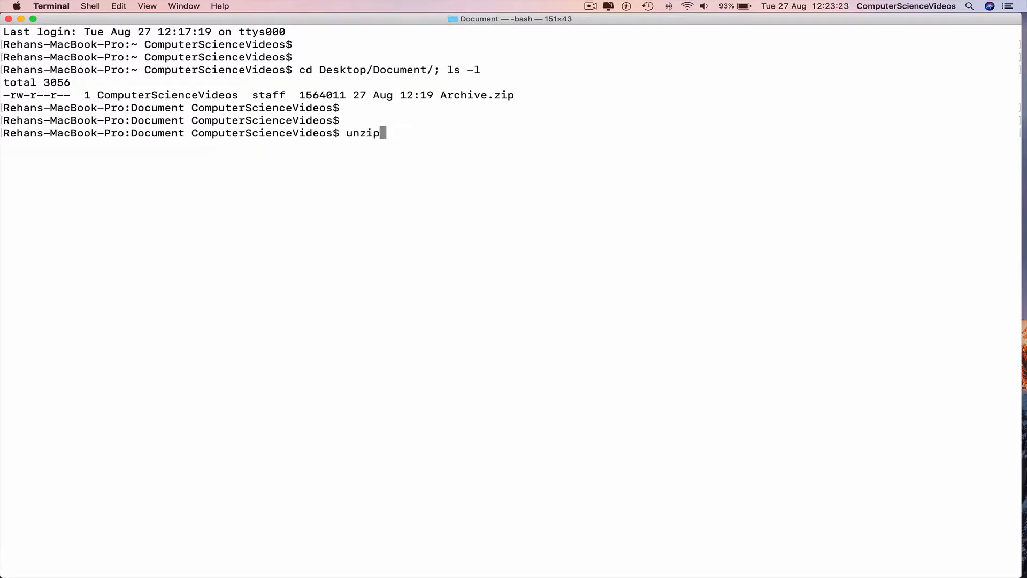
text(')
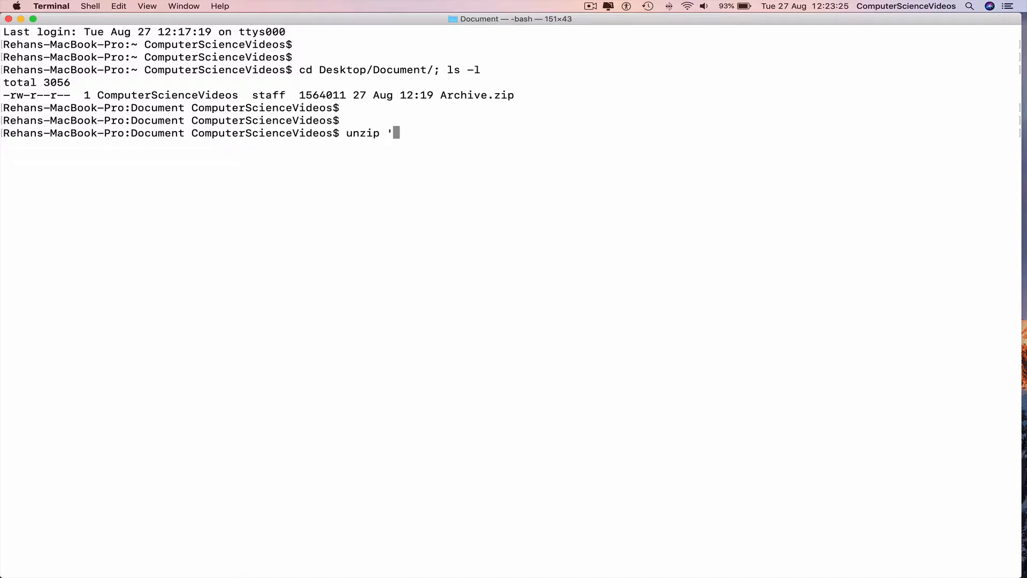
text(Archive.zip')
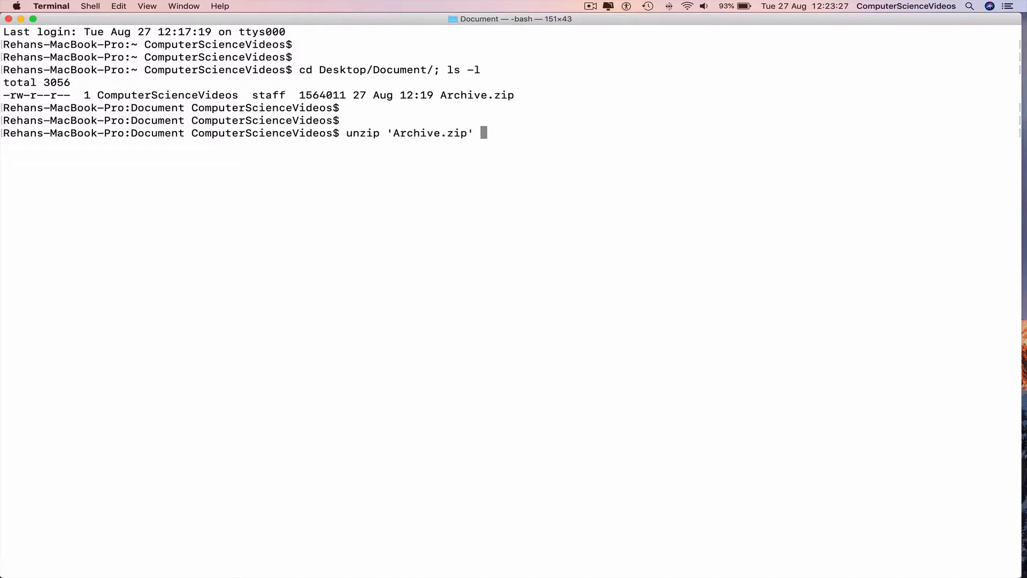
key(Return)
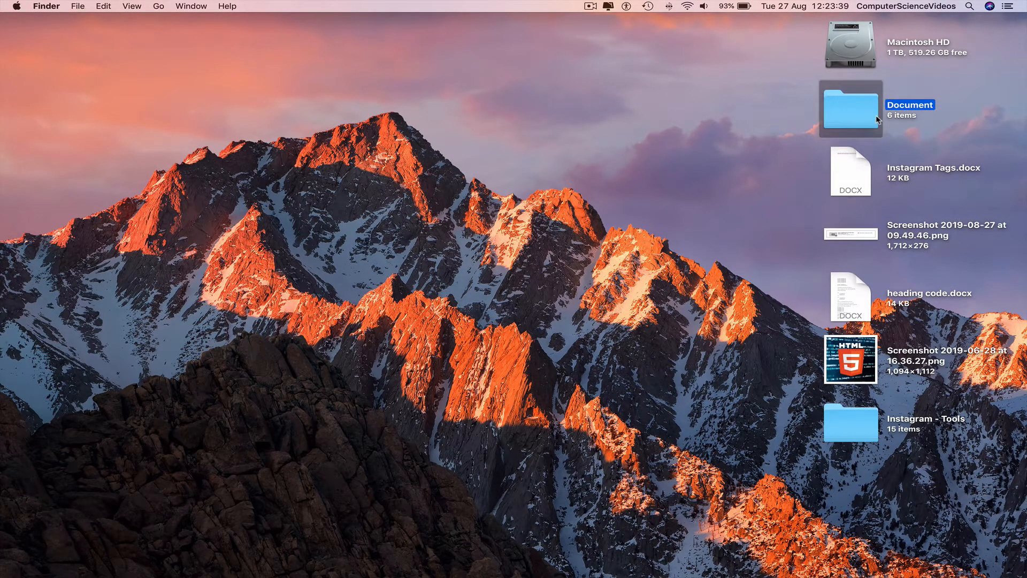
double_click(849, 109)
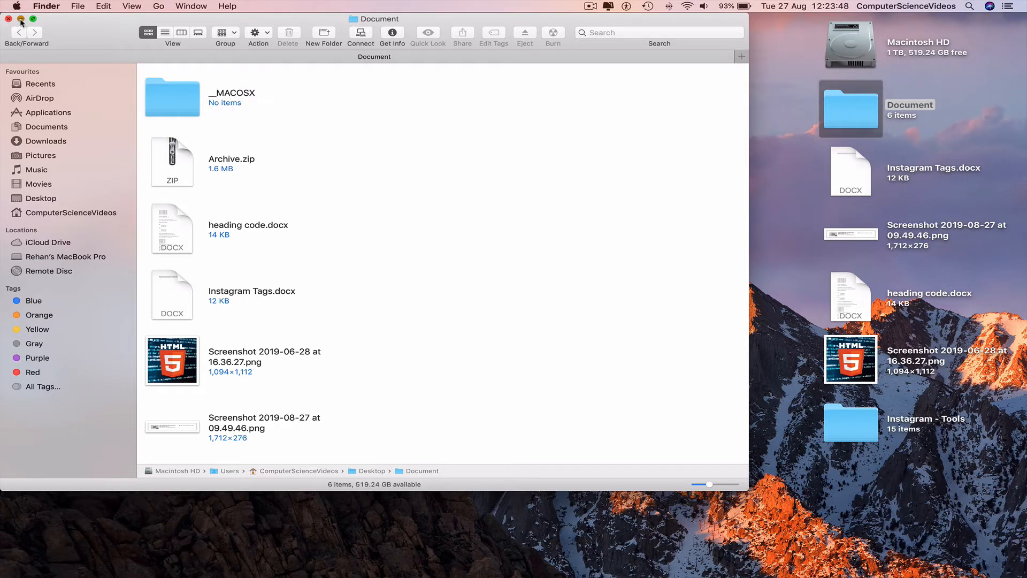
click(11, 21)
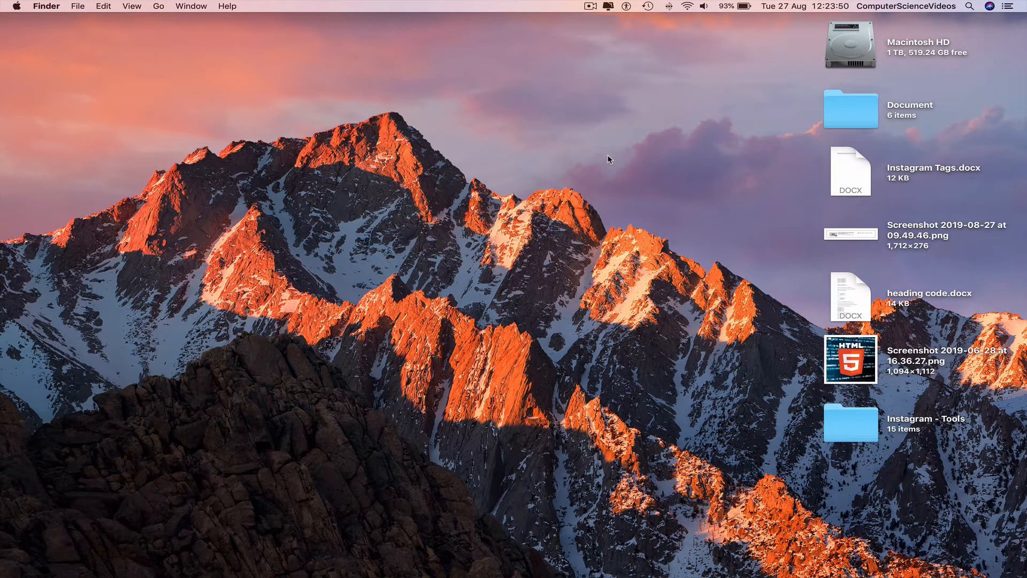